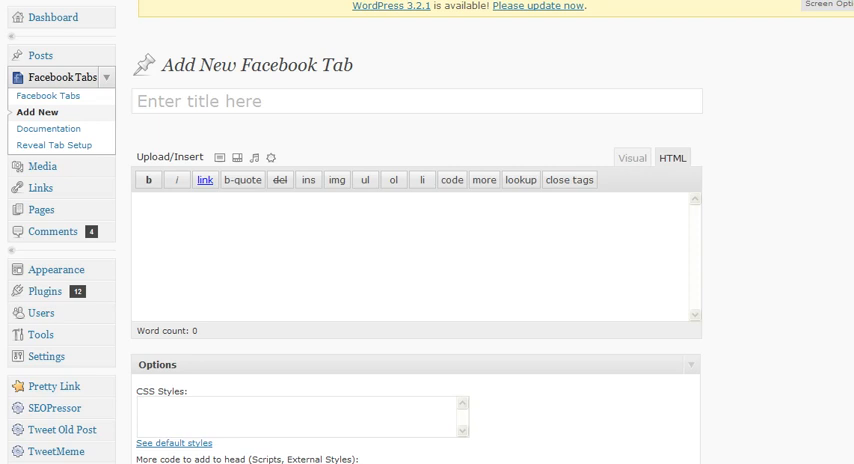
mouse_move(166, 138)
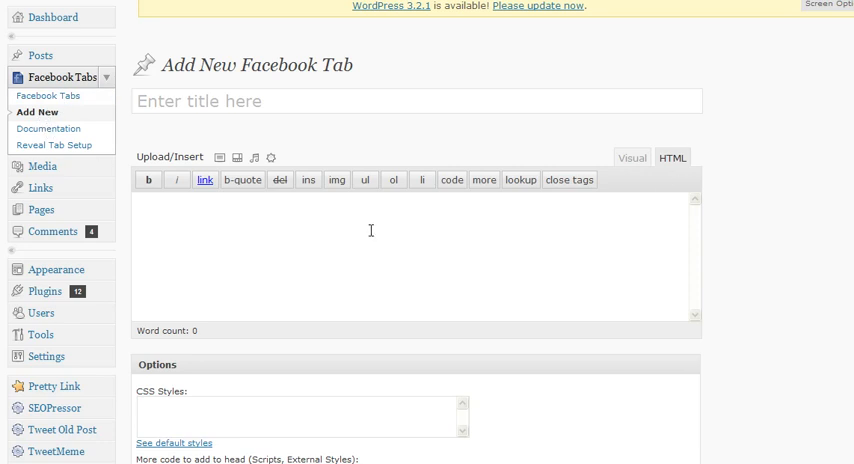
mouse_move(380, 204)
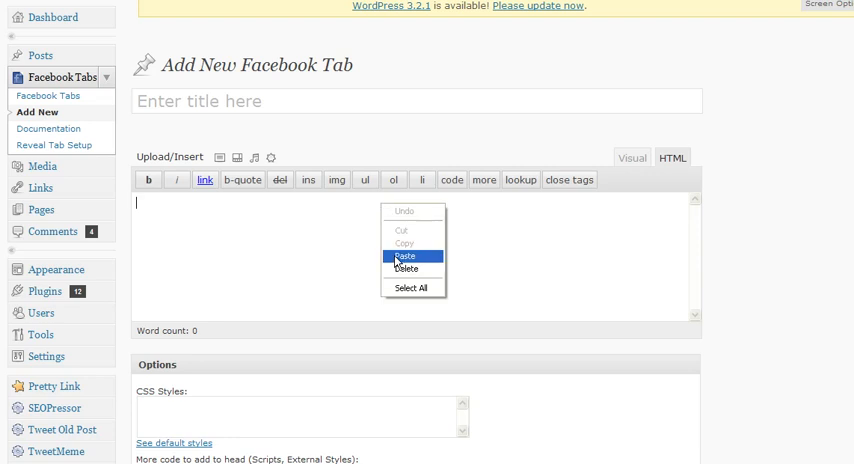
Paste the opt-in form HTML into the tab body and review it in Visual view as a seminar promo page
left_click(408, 258)
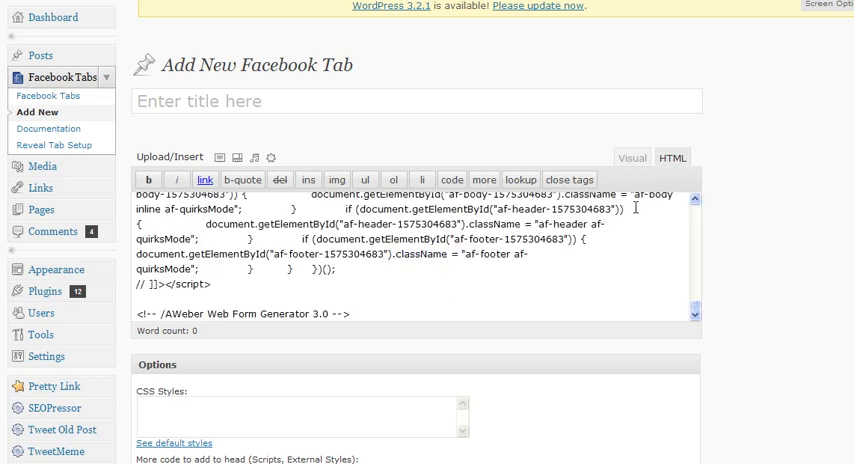
left_click(632, 156)
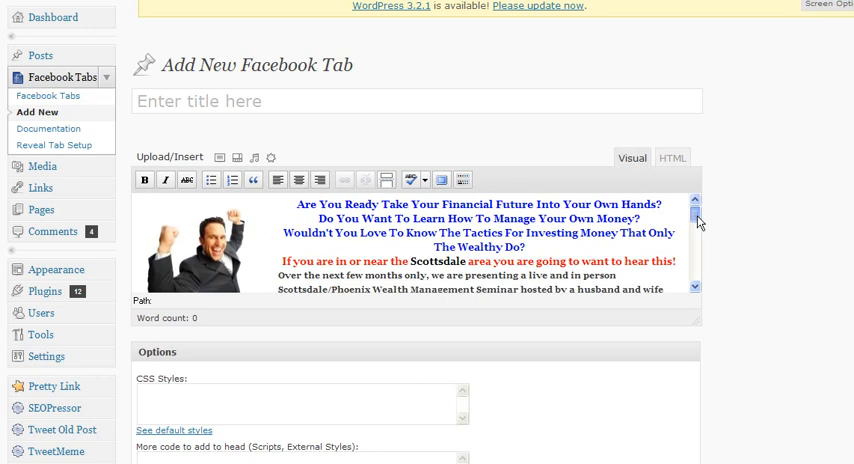
scroll("down", 3)
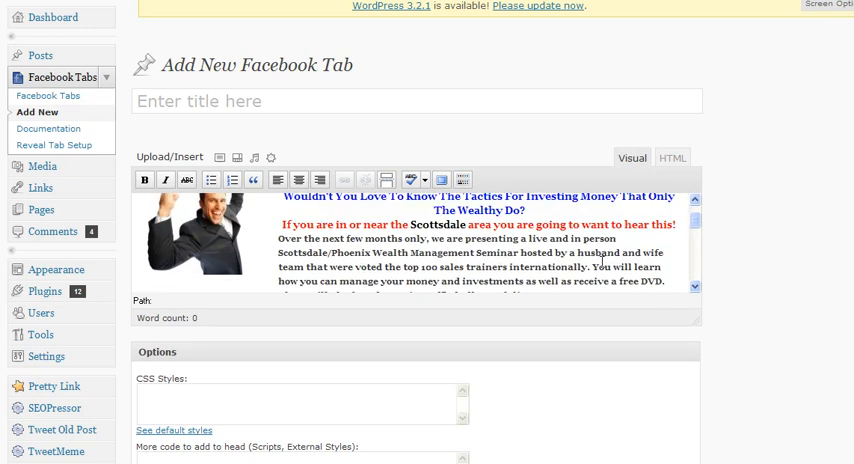
scroll("down", 3)
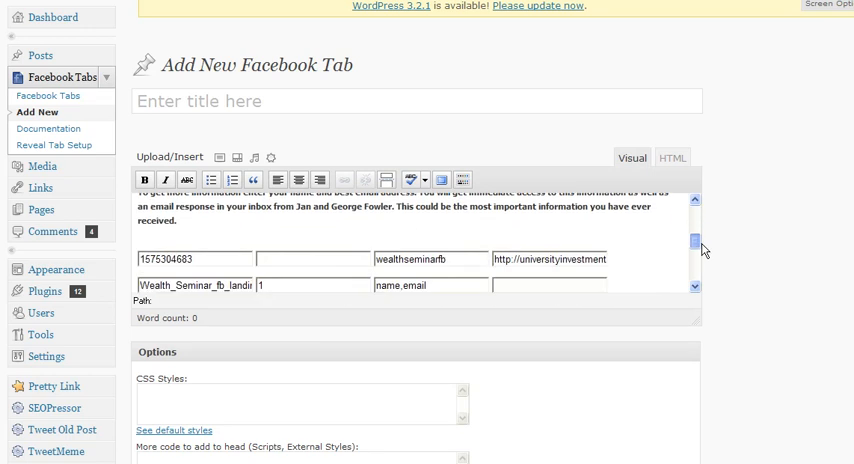
scroll("down", 3)
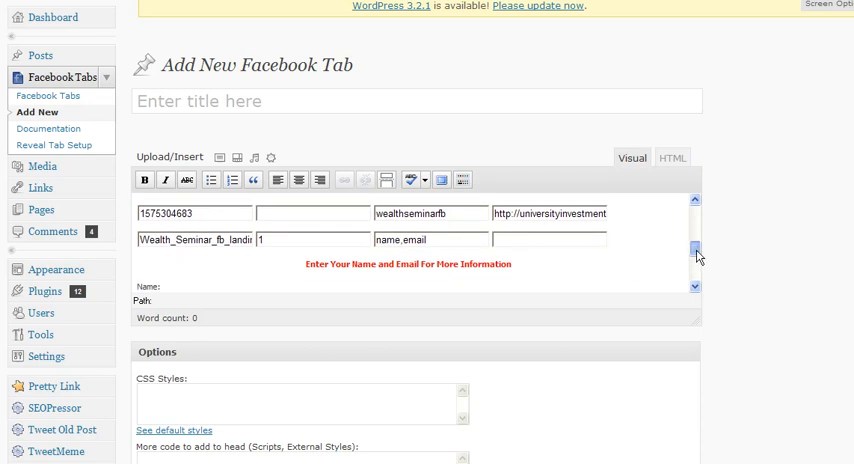
scroll("down", 3)
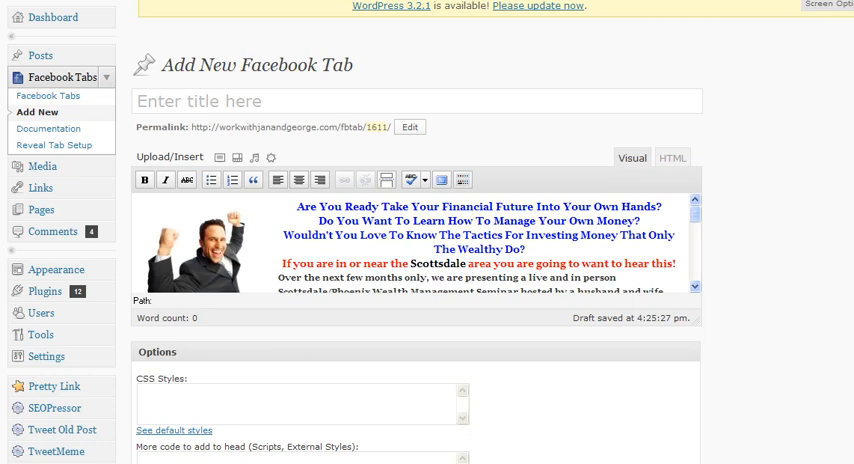
Enable 'Open Links / Post Forms to New Window' and 'Hide post title' in the tab Options
scroll("down", 3)
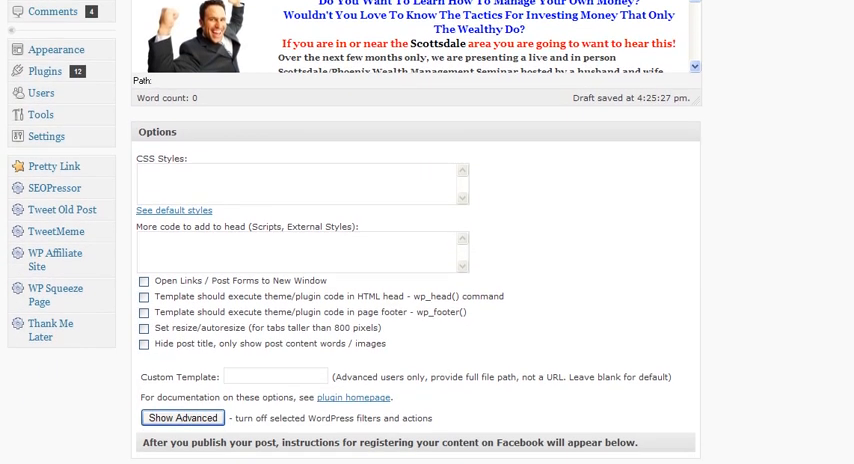
scroll("down", 3)
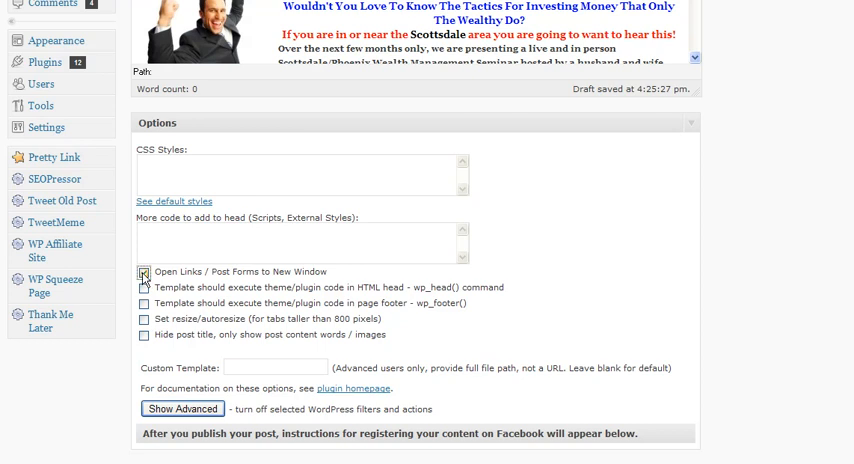
left_click(144, 272)
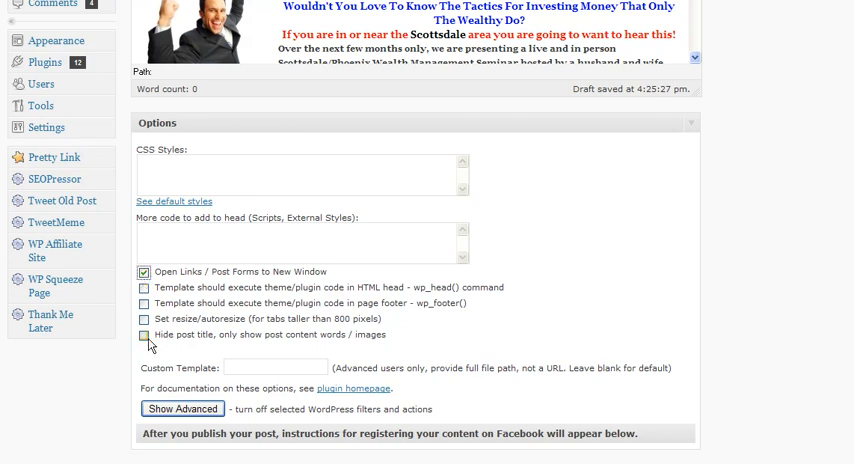
left_click(146, 336)
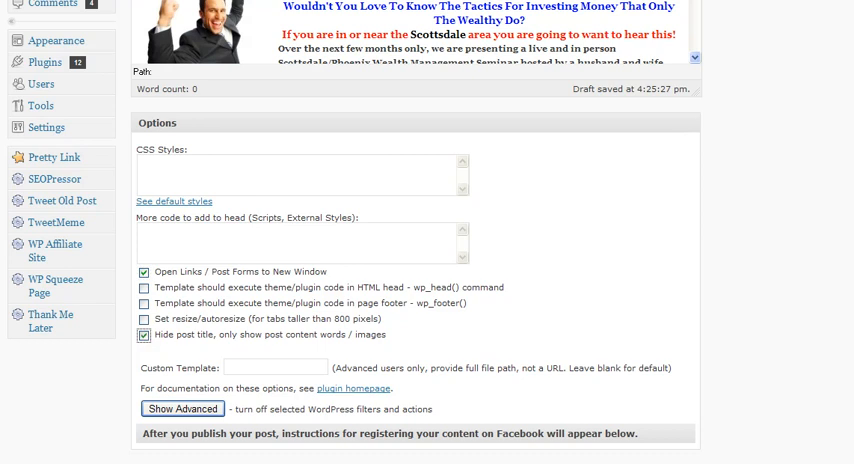
Enter 'test' as the Facebook tab's title
scroll("up", 3)
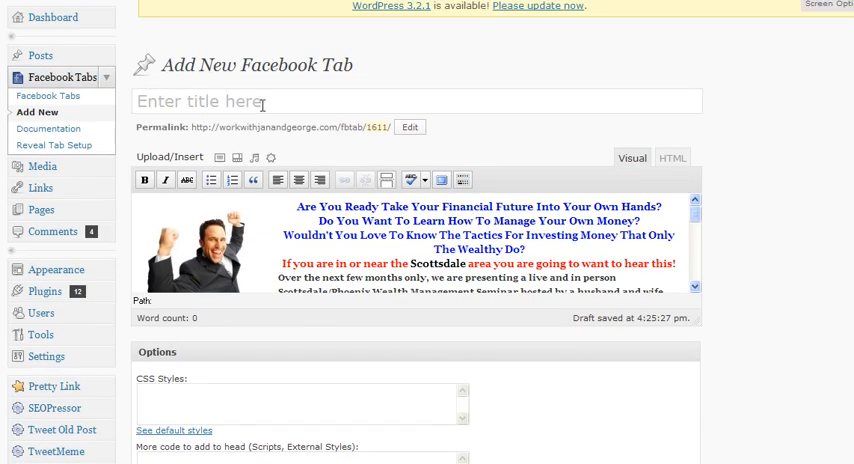
type("te")
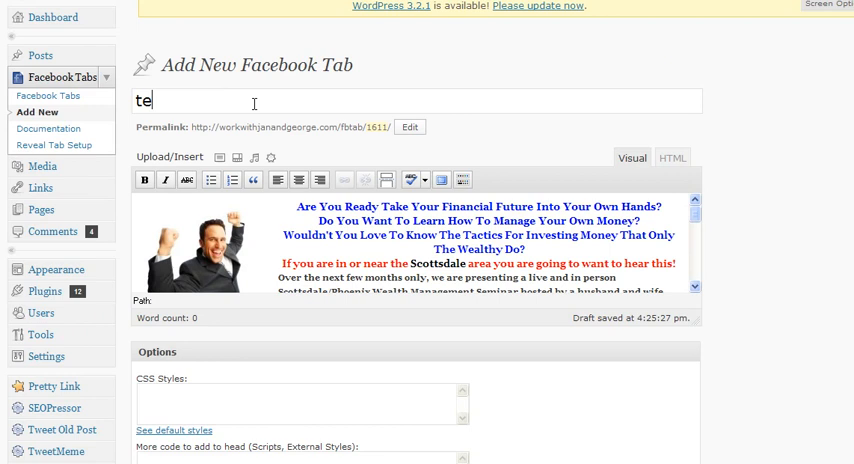
type("st")
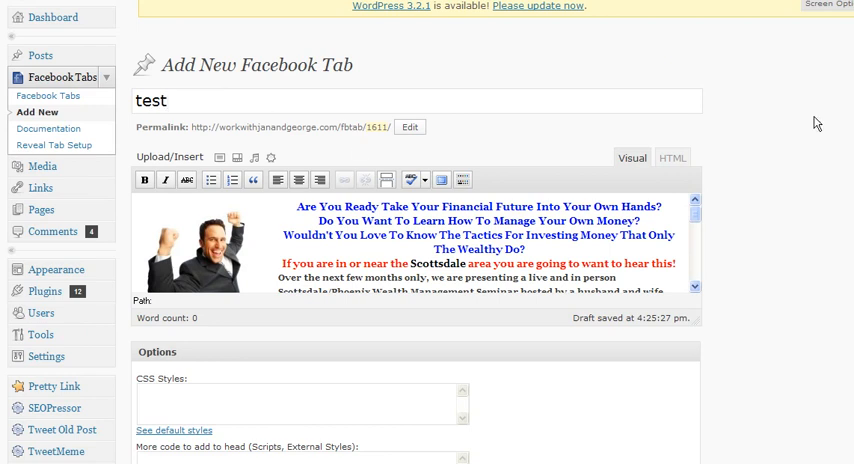
scroll("down", 3)
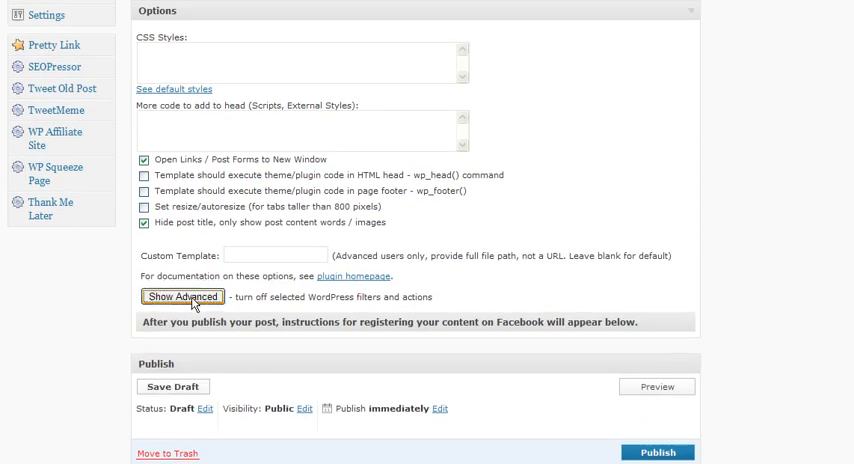
Show Advanced options and disable the tweet-related content filter and other social-sharing actions
left_click(184, 296)
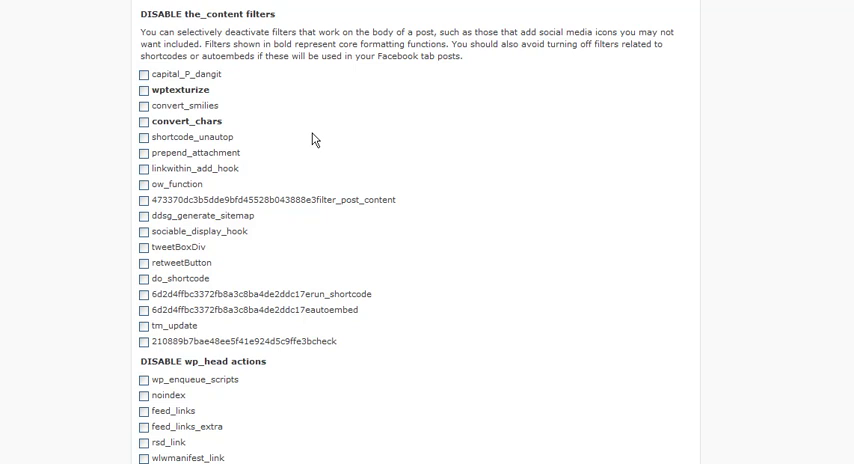
mouse_move(308, 124)
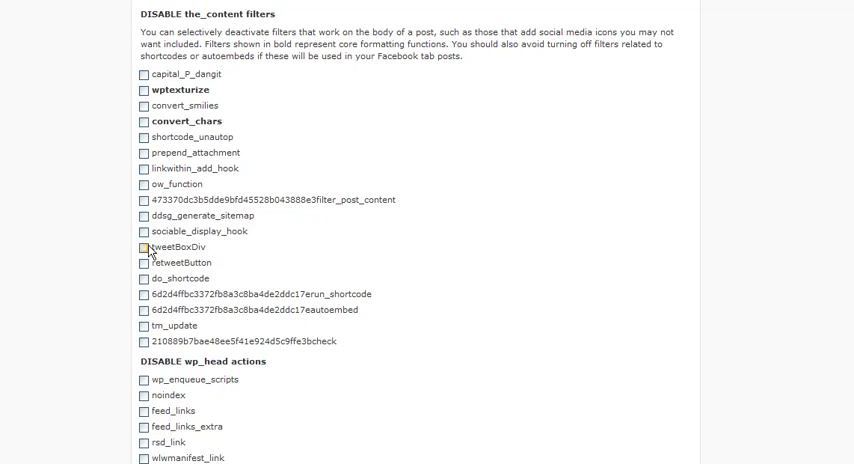
left_click(140, 232)
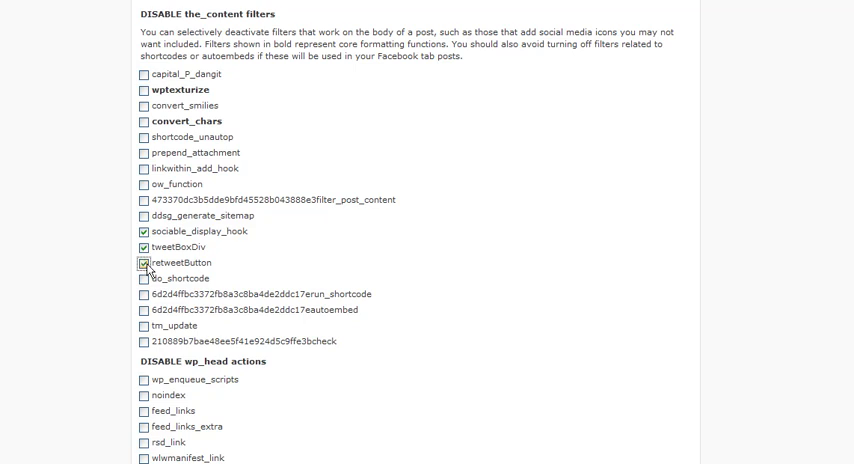
scroll("down", 3)
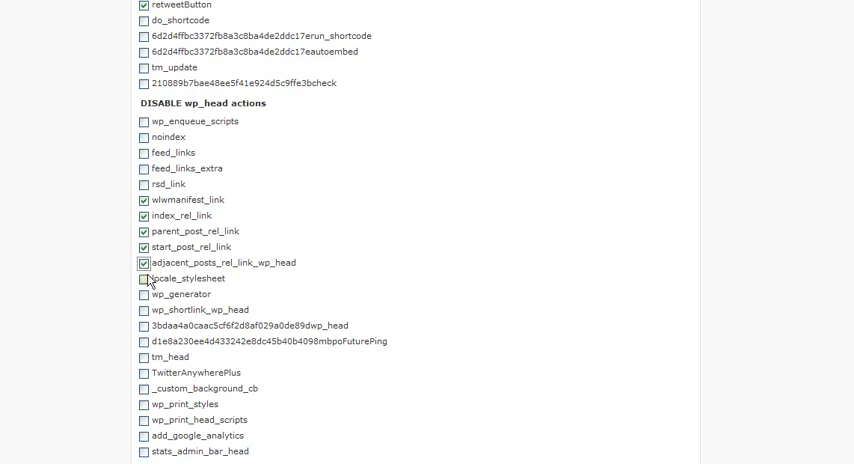
scroll("down", 3)
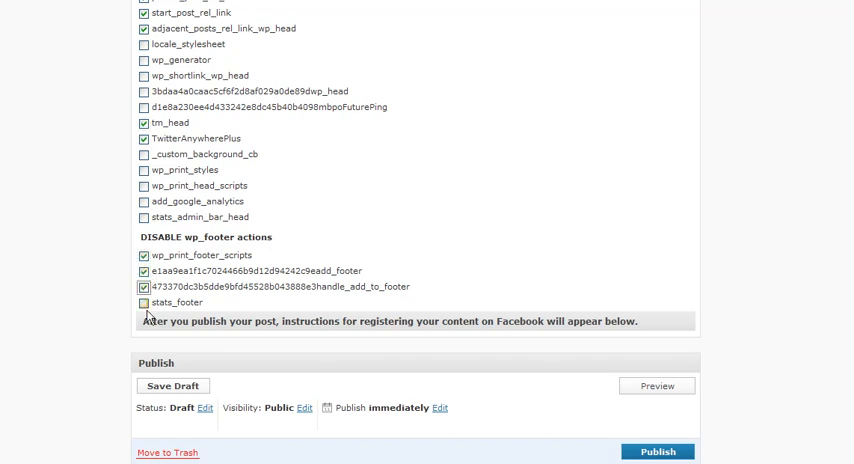
Disable the stats_footer action and publish the 'test' Facebook tab
left_click(140, 302)
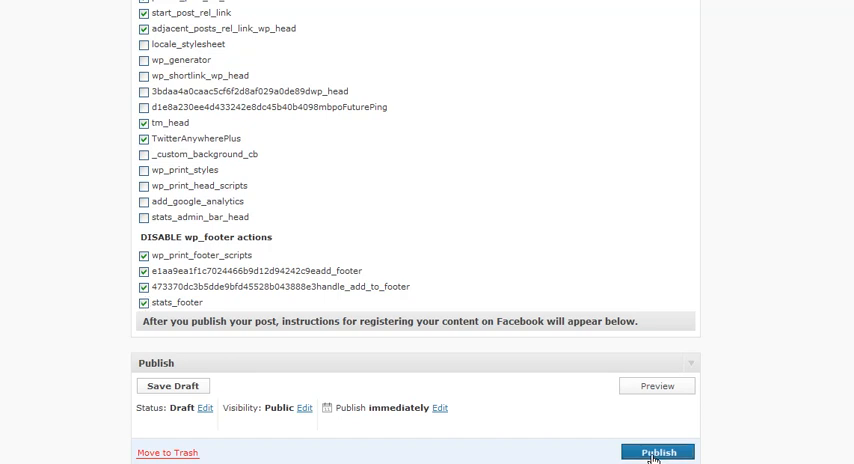
left_click(664, 452)
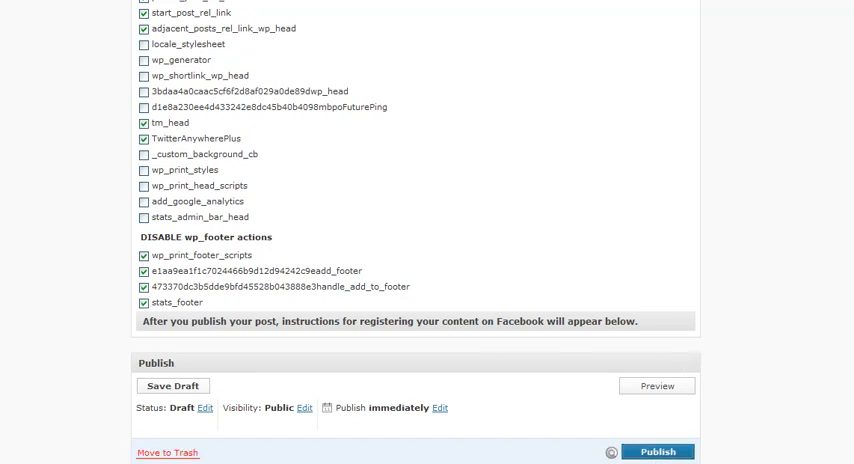
left_click(660, 452)
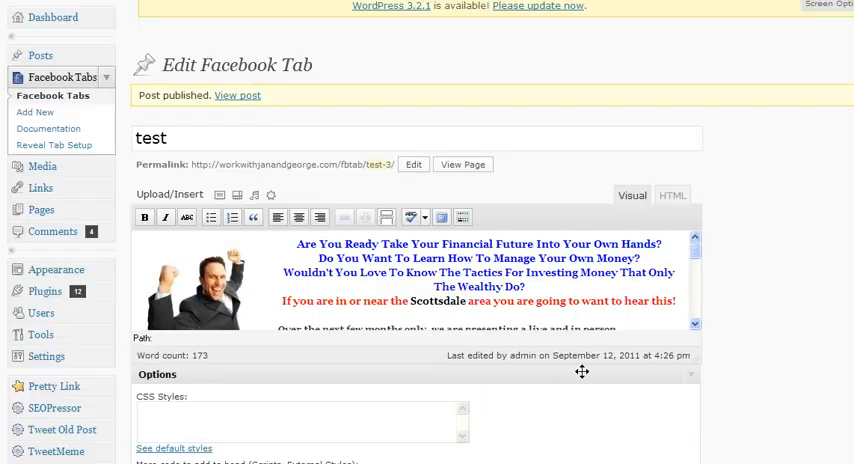
mouse_move(800, 156)
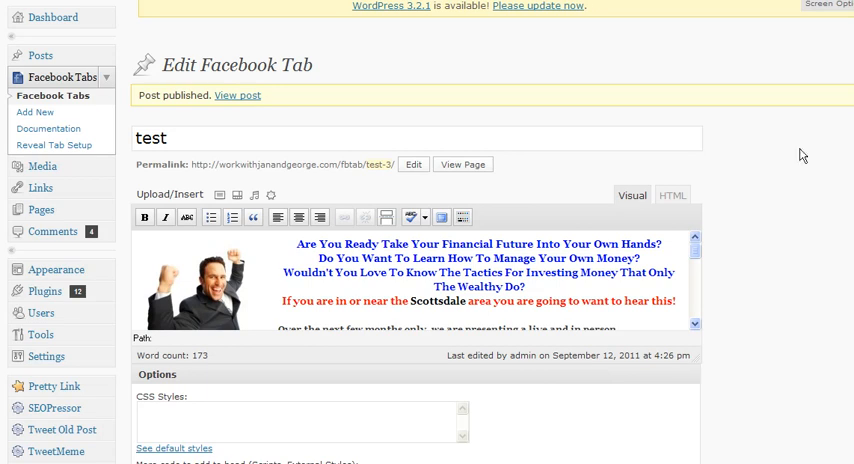
Scroll to the Facebook Integration instructions listing the canvas, secure and tab URLs
scroll("down", 3)
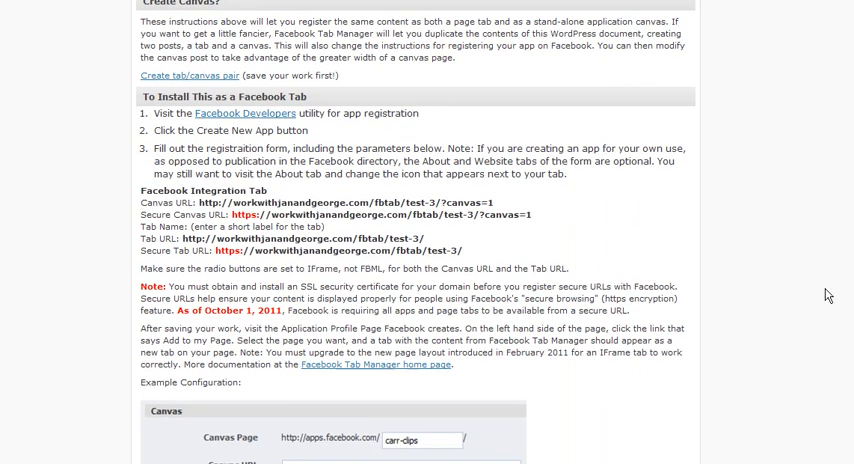
mouse_move(192, 212)
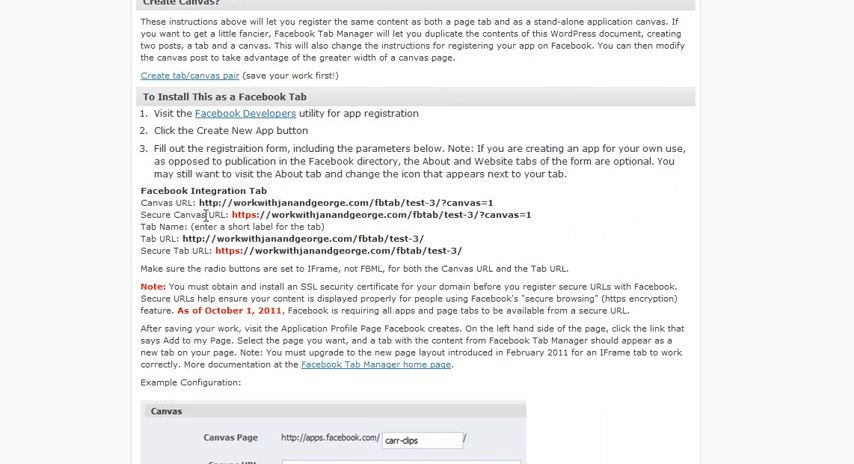
mouse_move(358, 252)
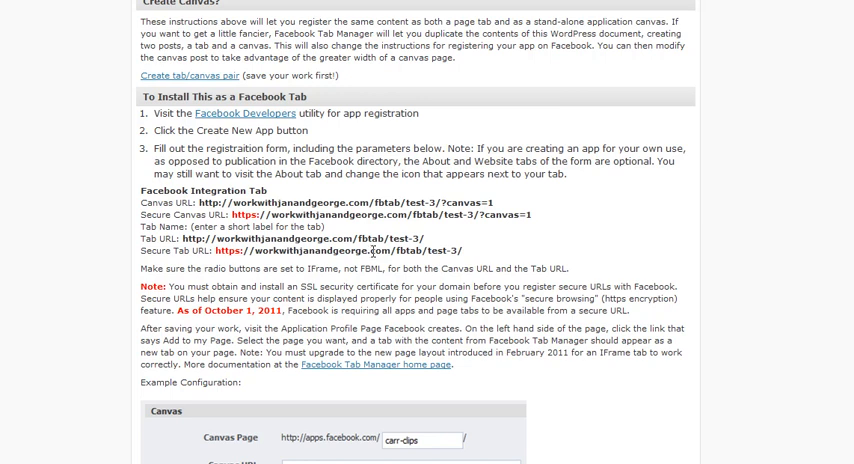
mouse_move(536, 224)
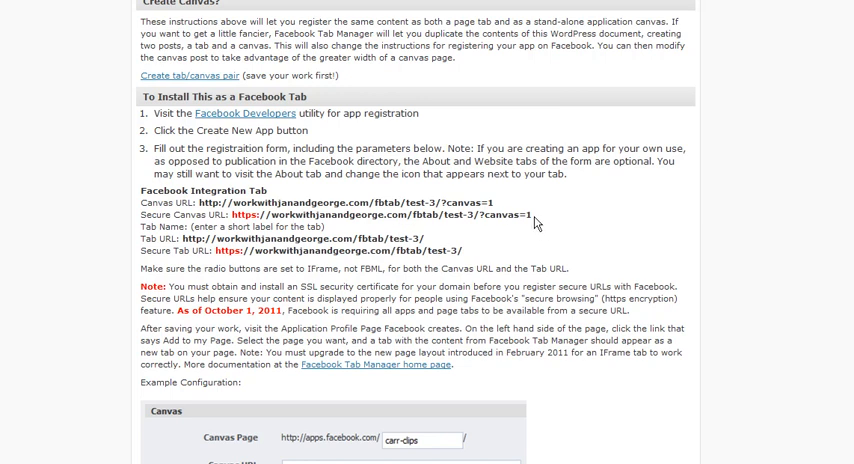